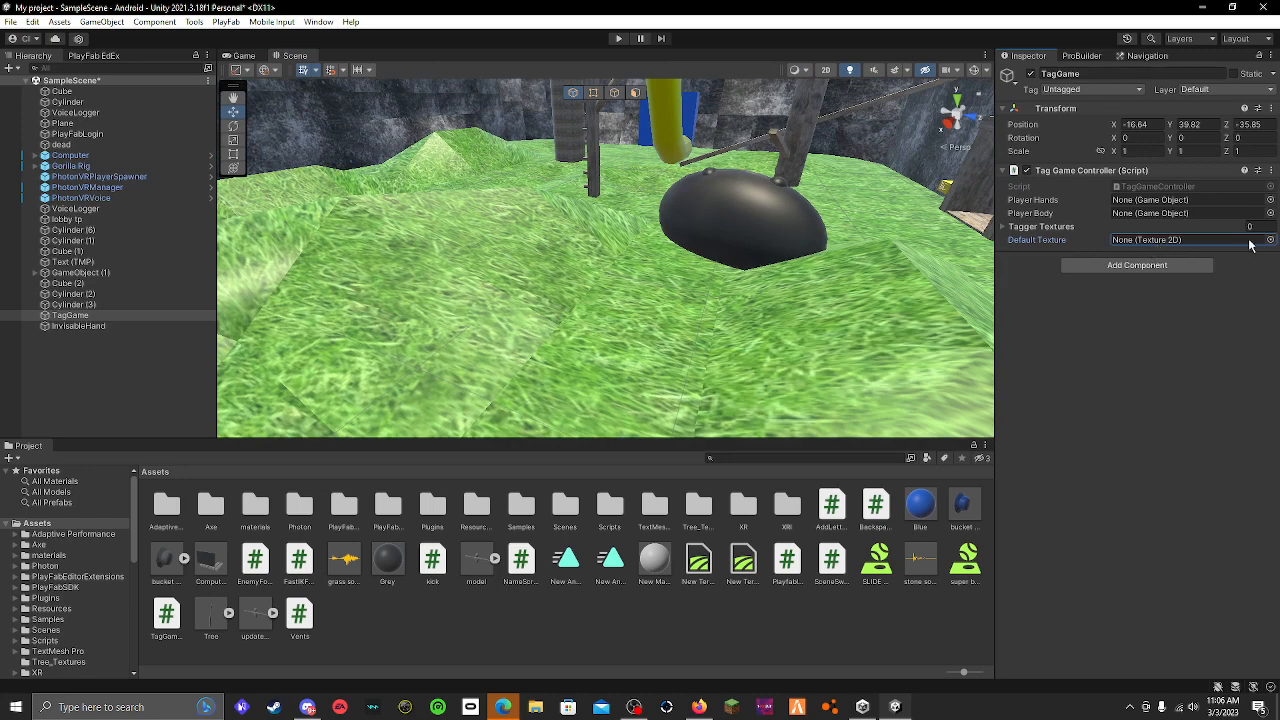
mouse_move(133, 628)
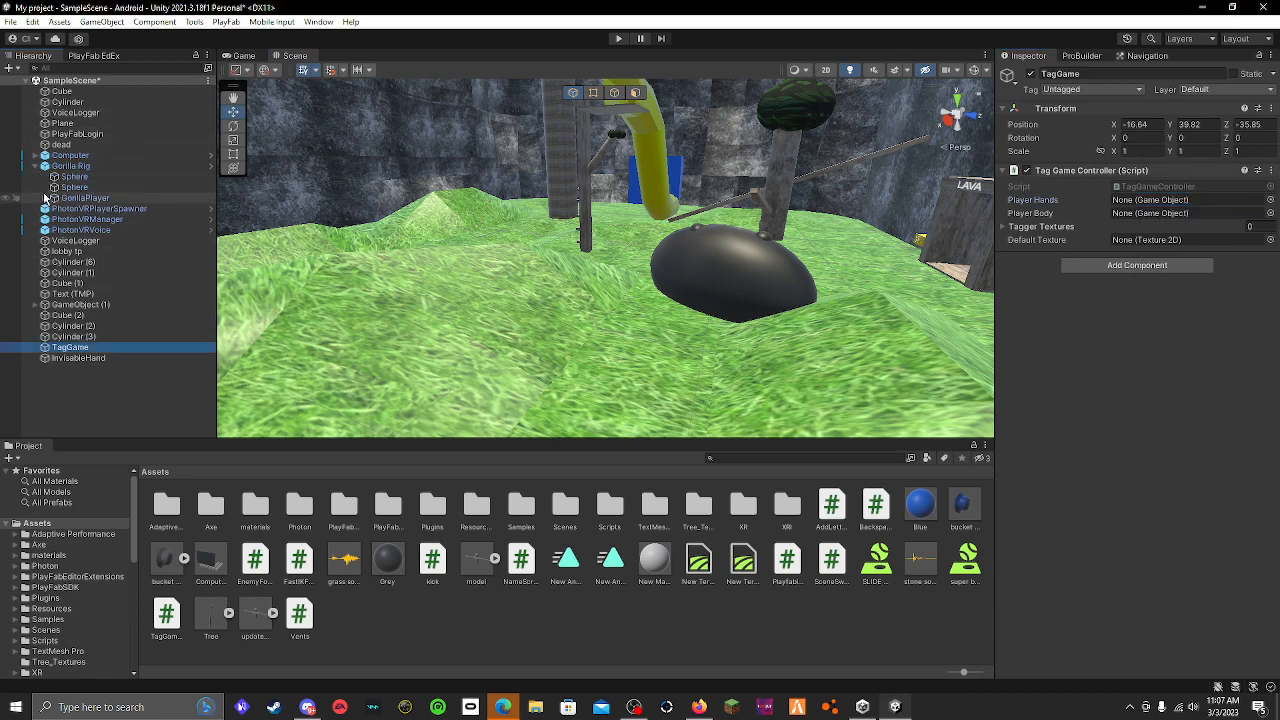
Select GorillaPlayer, Main Camera and LeftHand Controller, then bring up their context menu to add an empty GameObject.
left_click(85, 198)
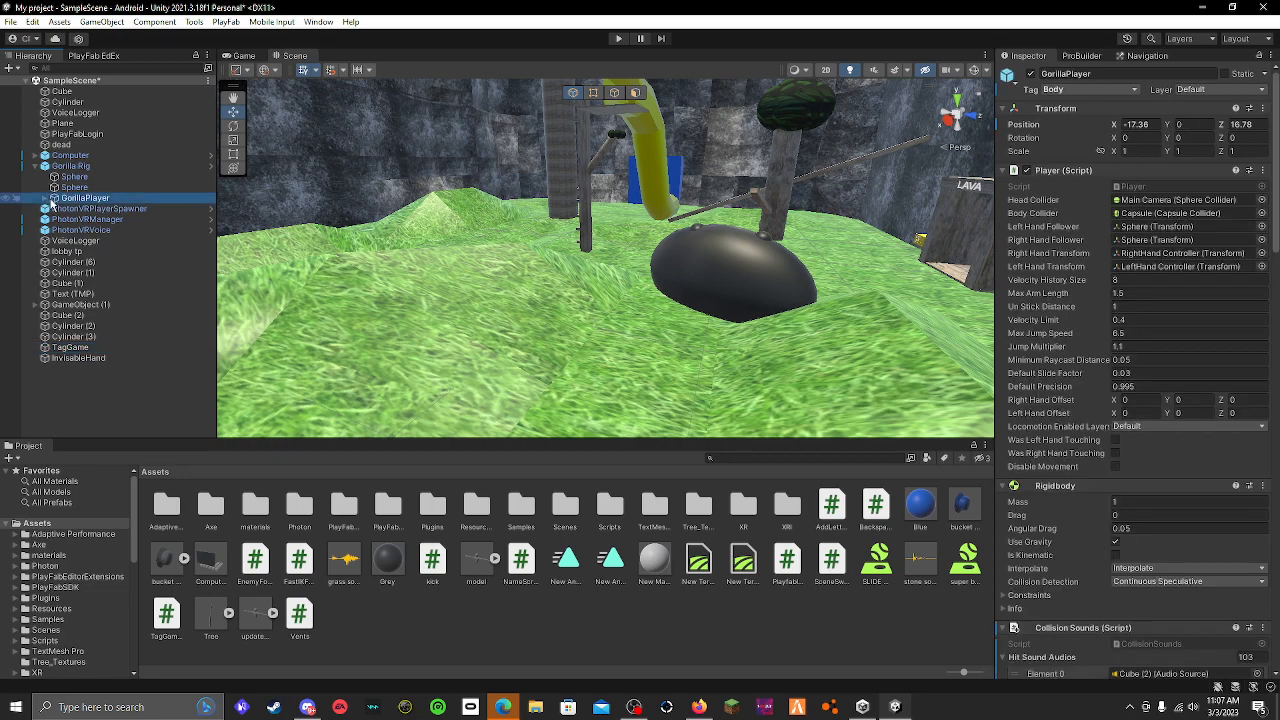
left_click(93, 208)
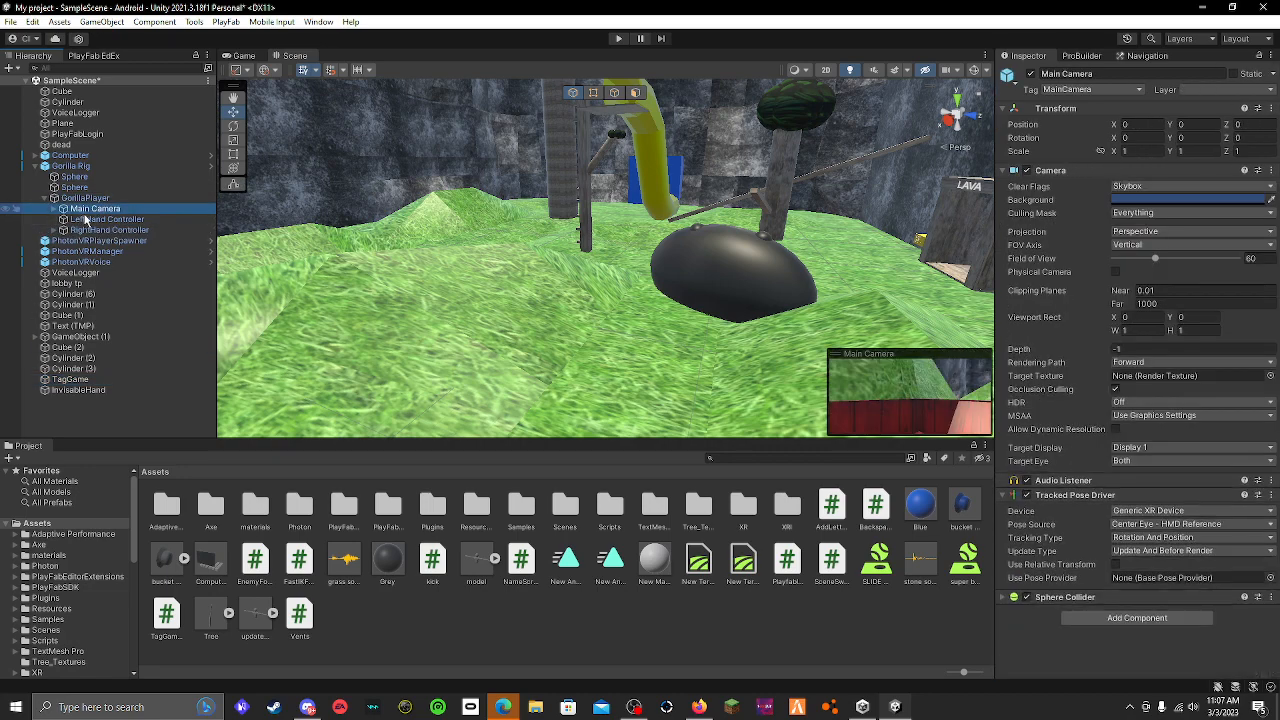
left_click(107, 219)
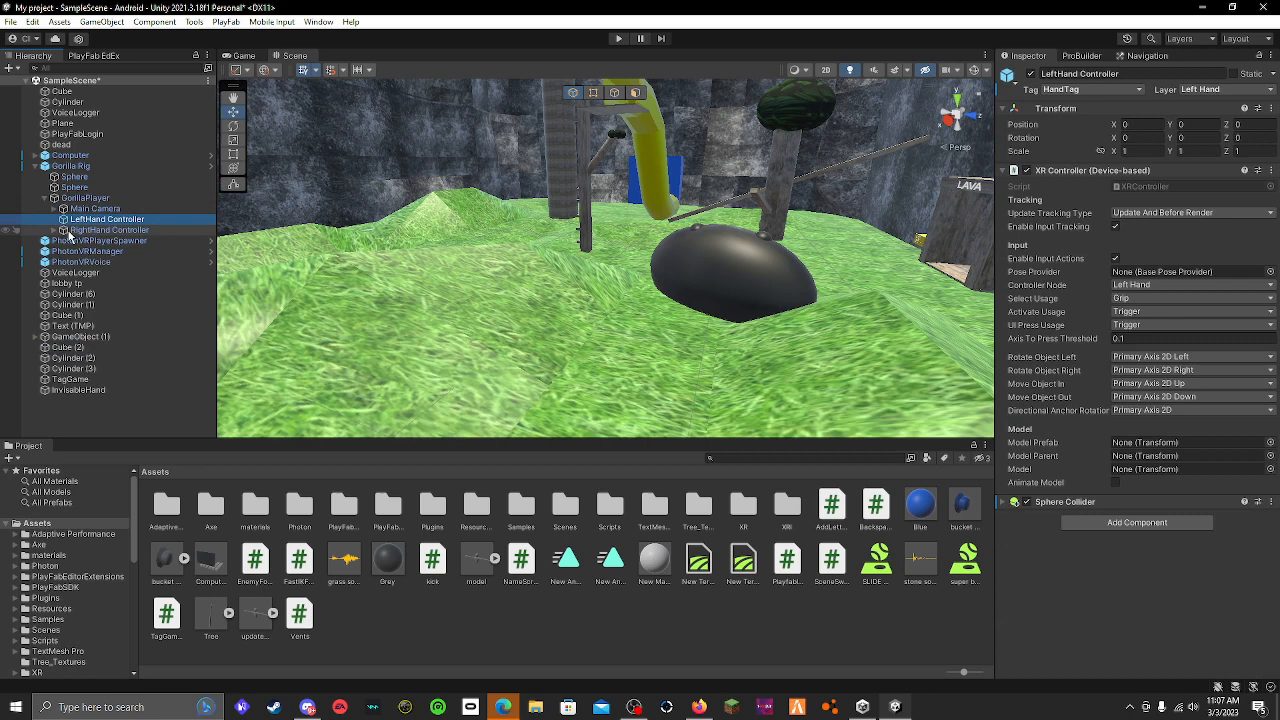
mouse_move(95, 238)
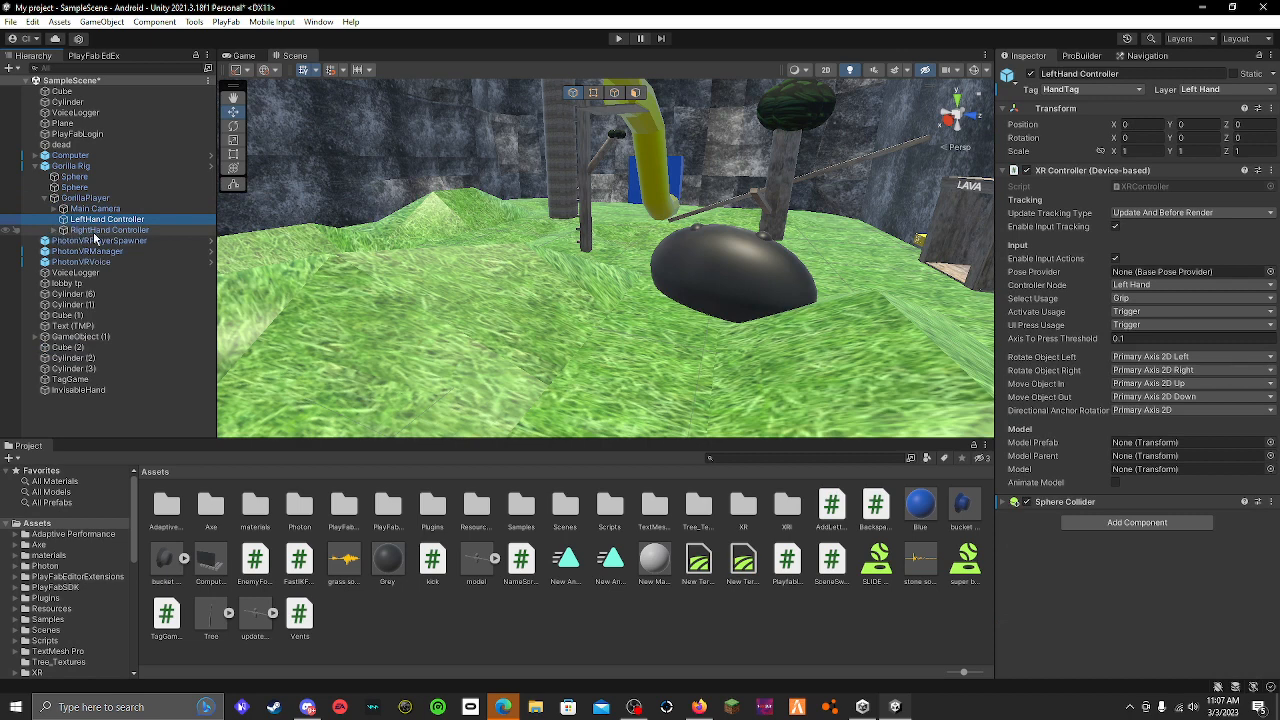
right_click(95, 230)
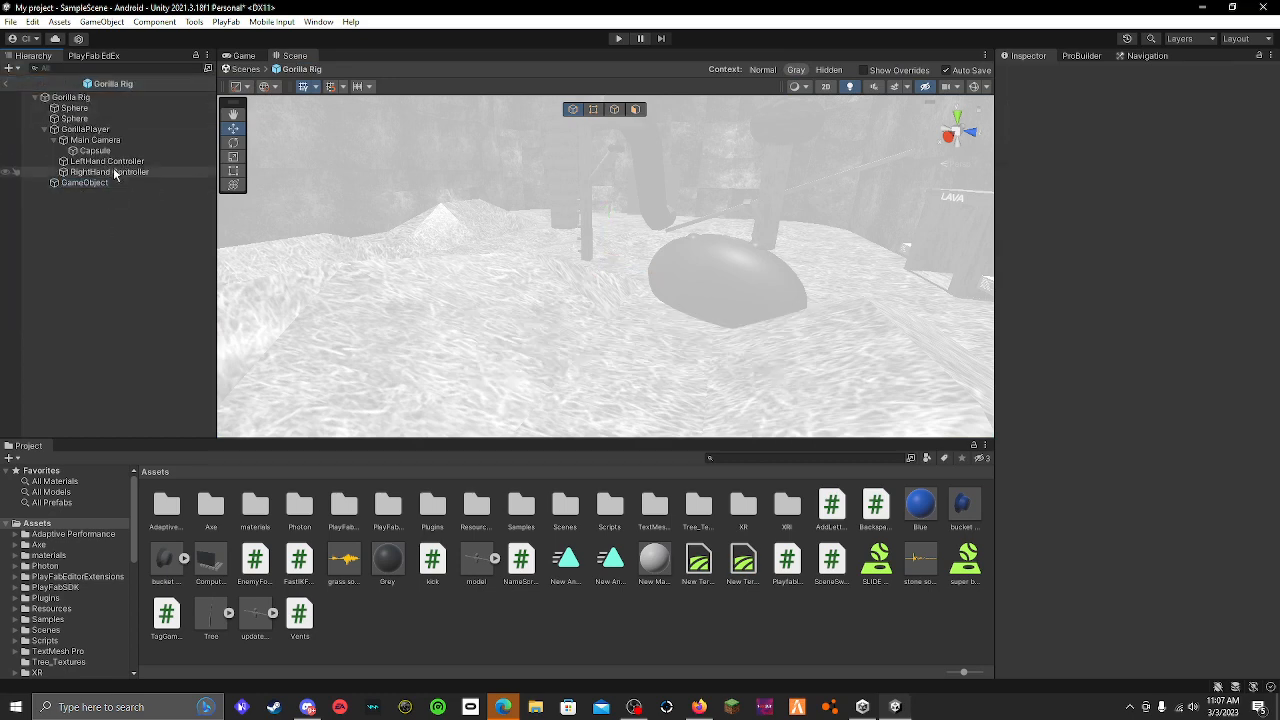
Nest the left and right hand controllers under the new GameObject in Gorilla Rig.
left_click(108, 161)
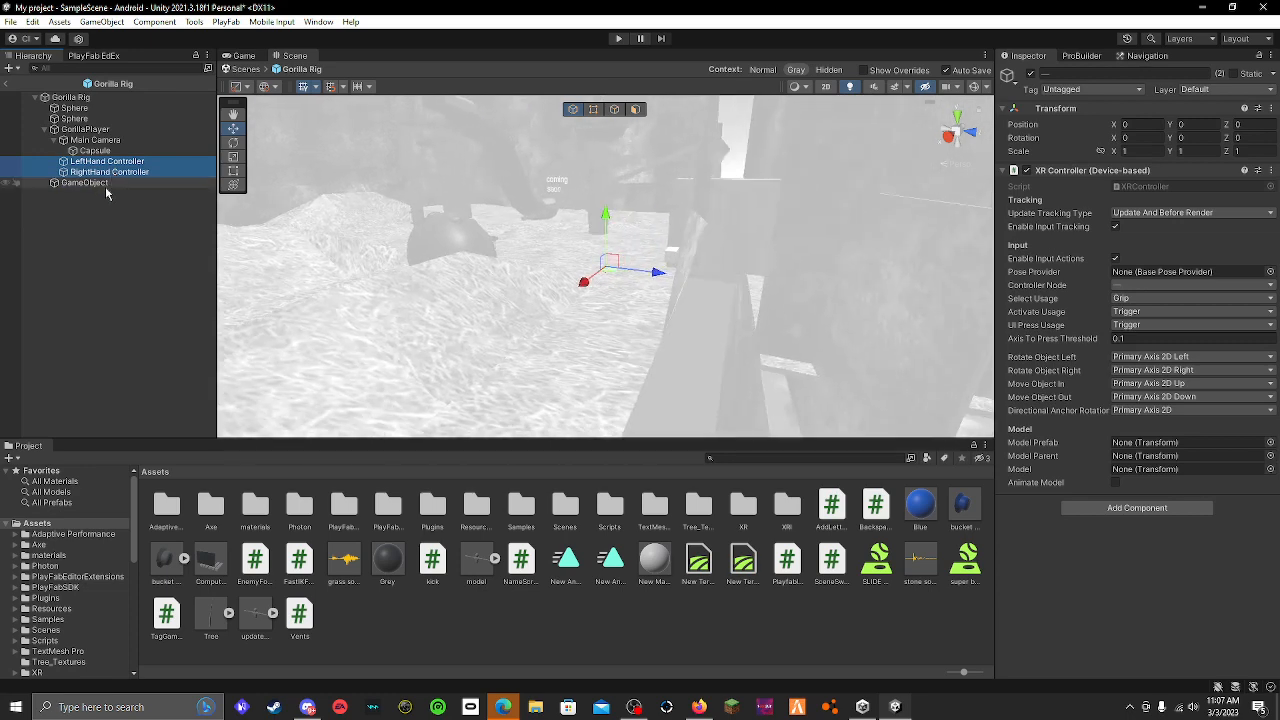
left_click(108, 183)
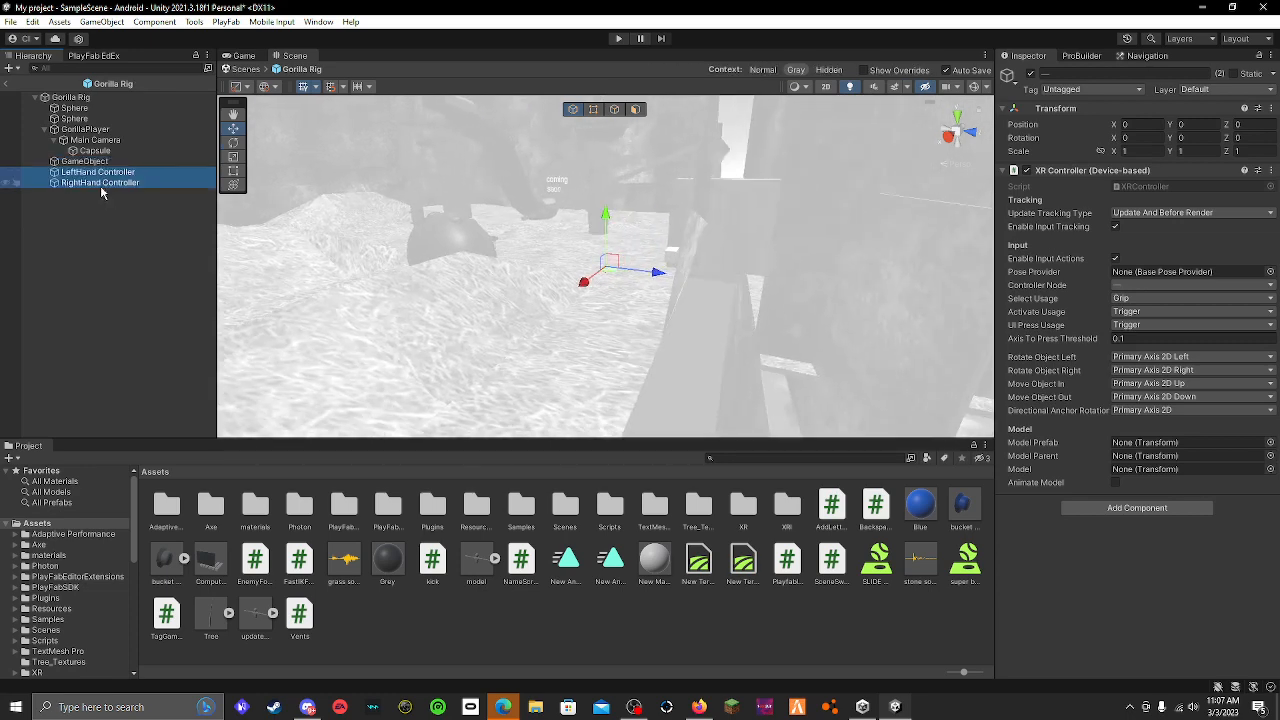
left_click(87, 161)
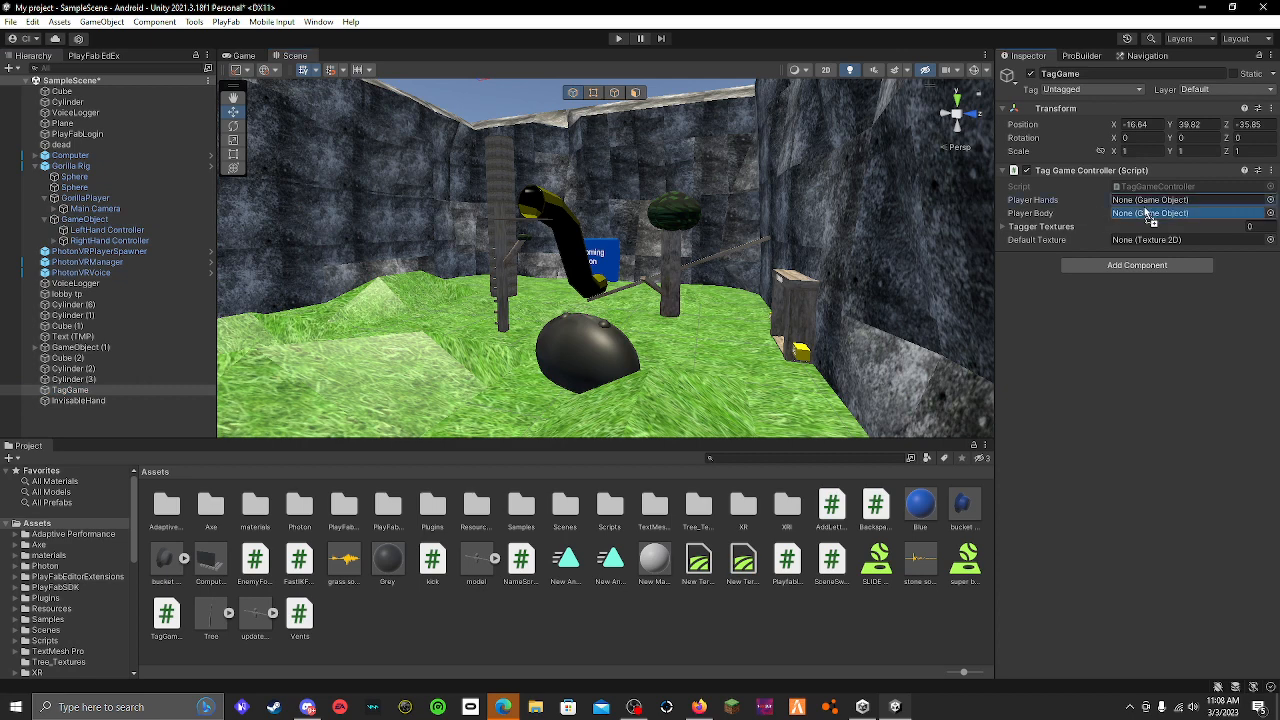
Set Player Hands to GameObject and Player Body to the PhotonVR Player prefab, found by searching 'photo'.
left_click(1160, 200)
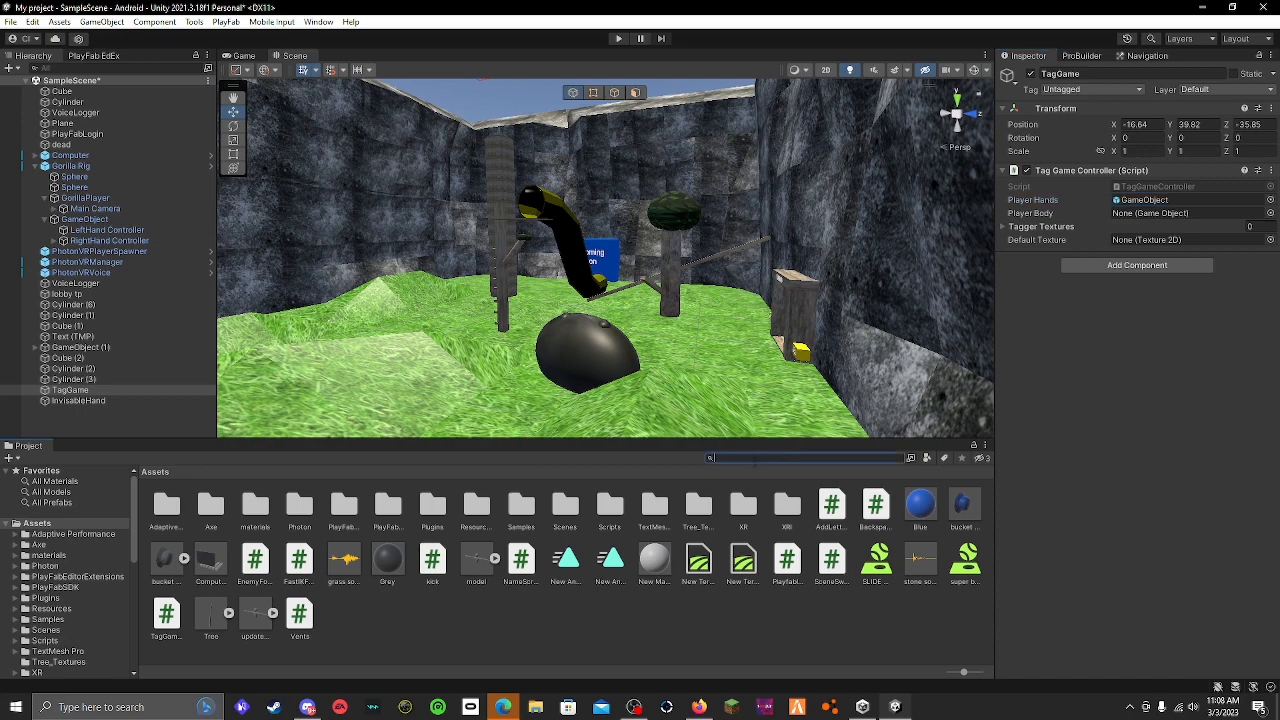
type("photonvr")
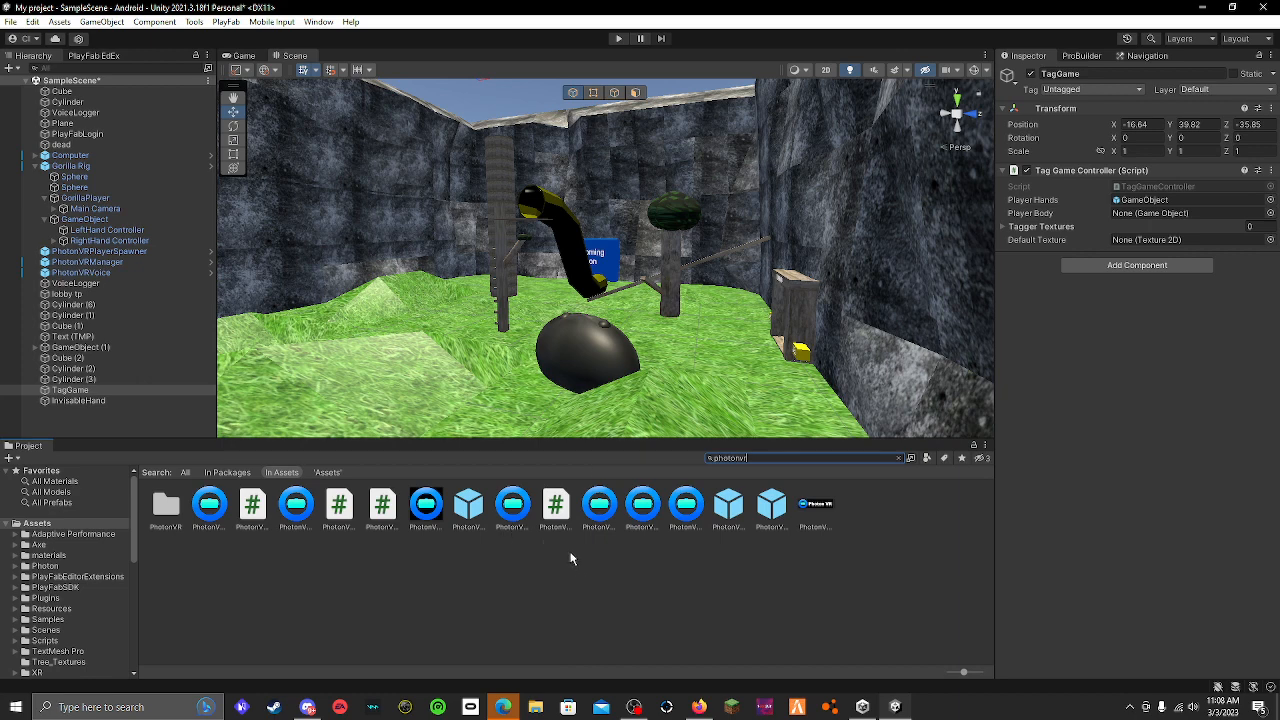
mouse_move(88, 496)
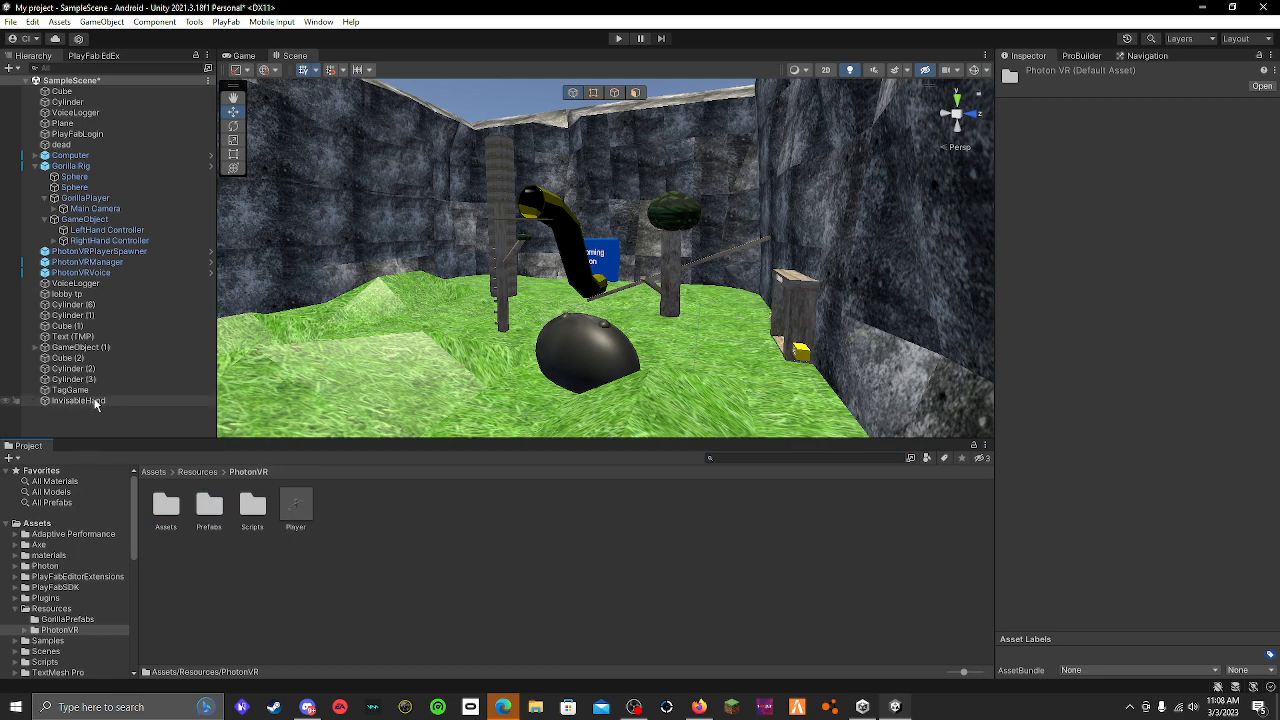
left_click(70, 390)
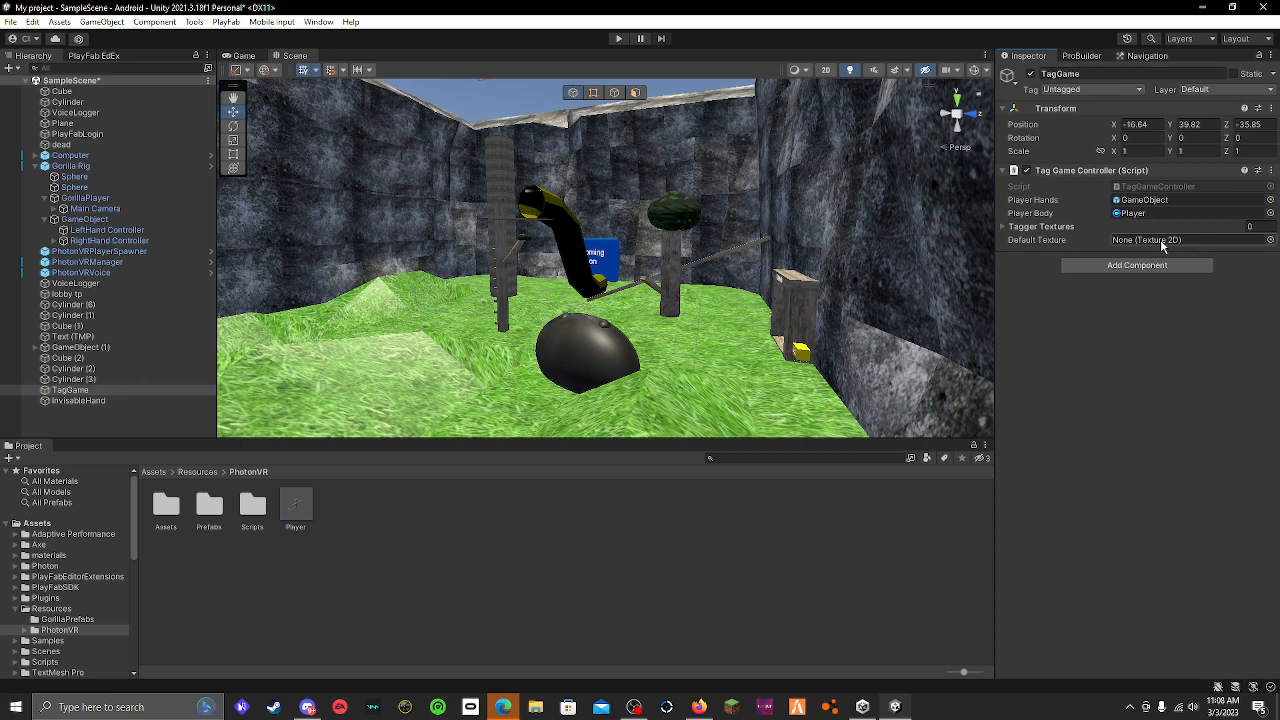
mouse_move(1222, 243)
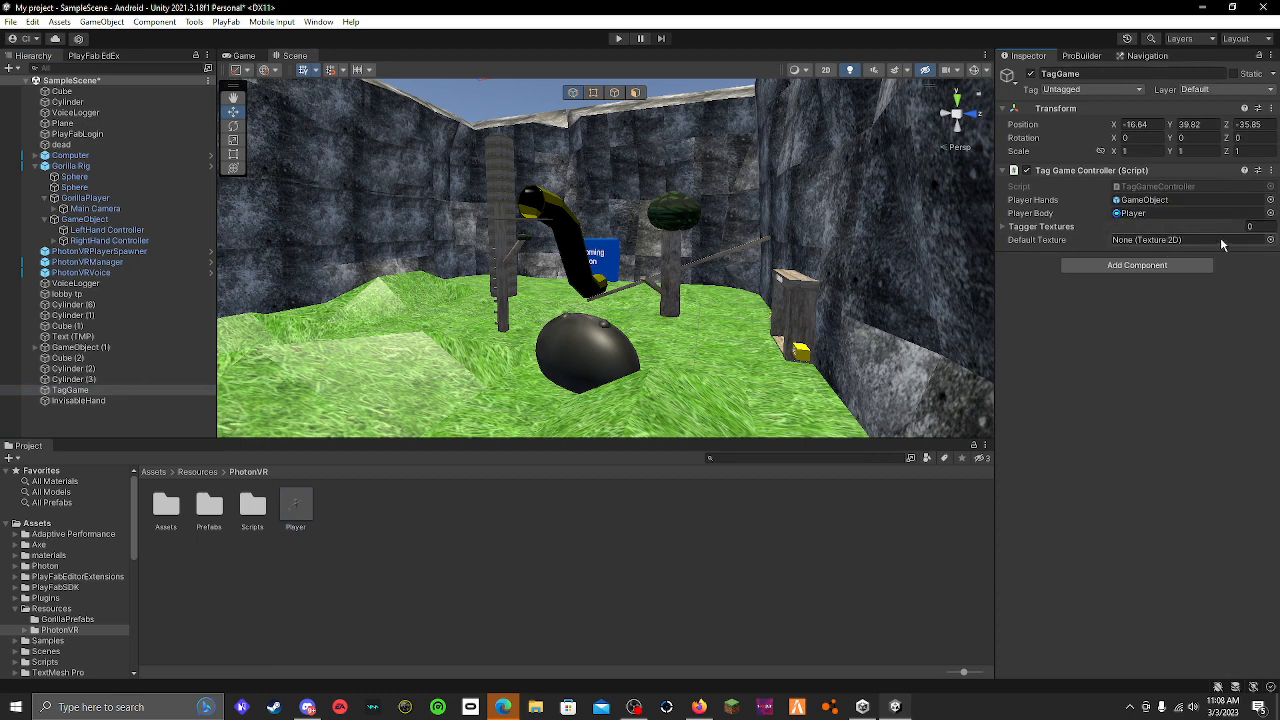
left_click(1250, 240)
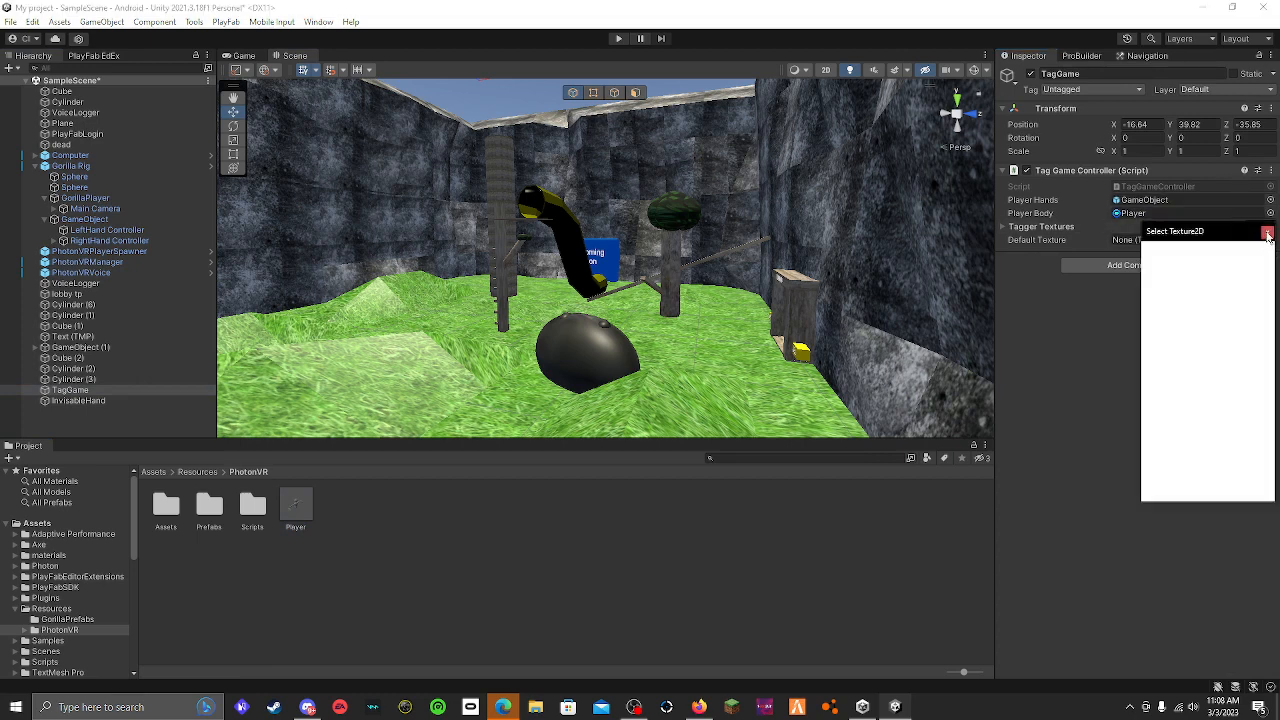
Browse Default Texture choices, then show the materials folder holding the lava texture.
left_click(1270, 237)
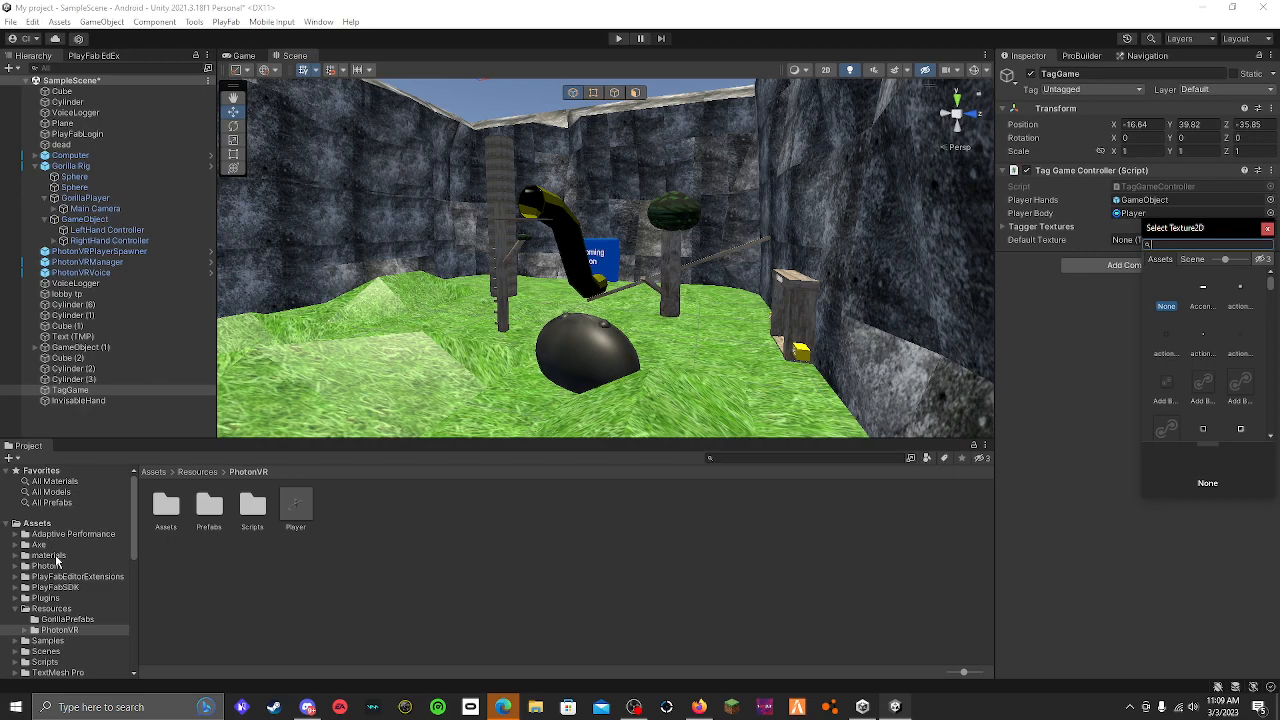
left_click(49, 555)
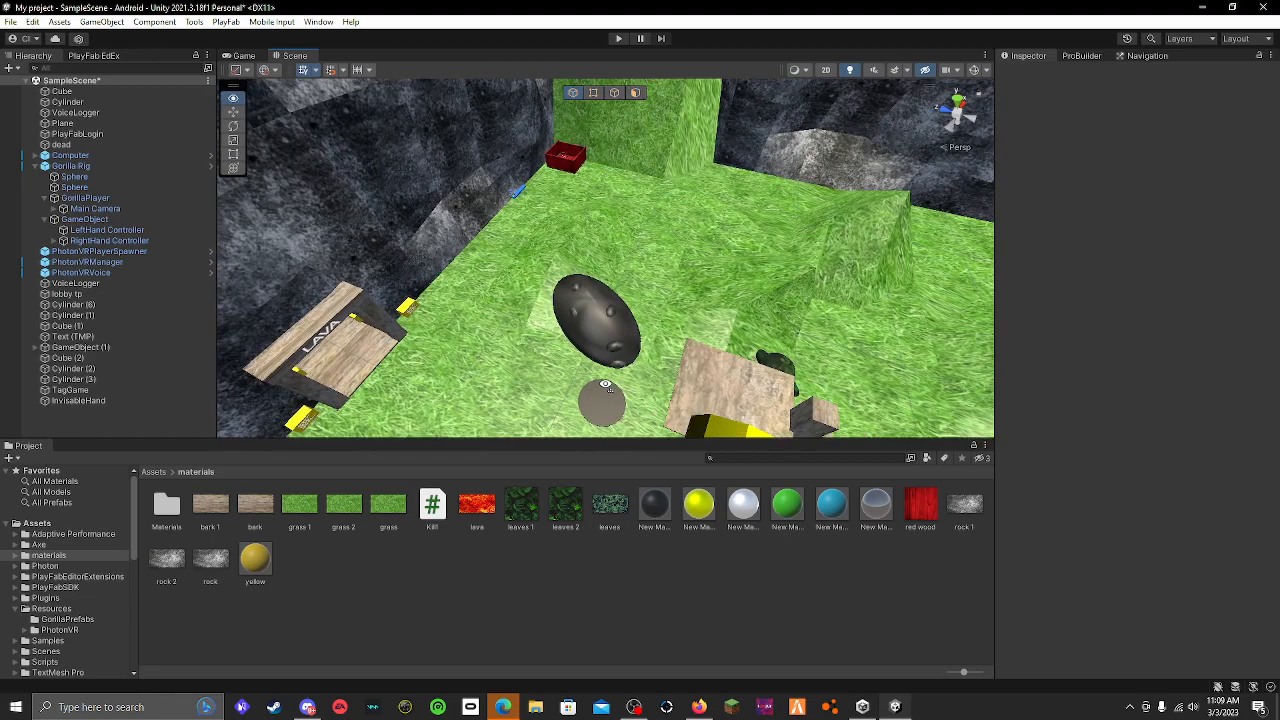
left_click(78, 400)
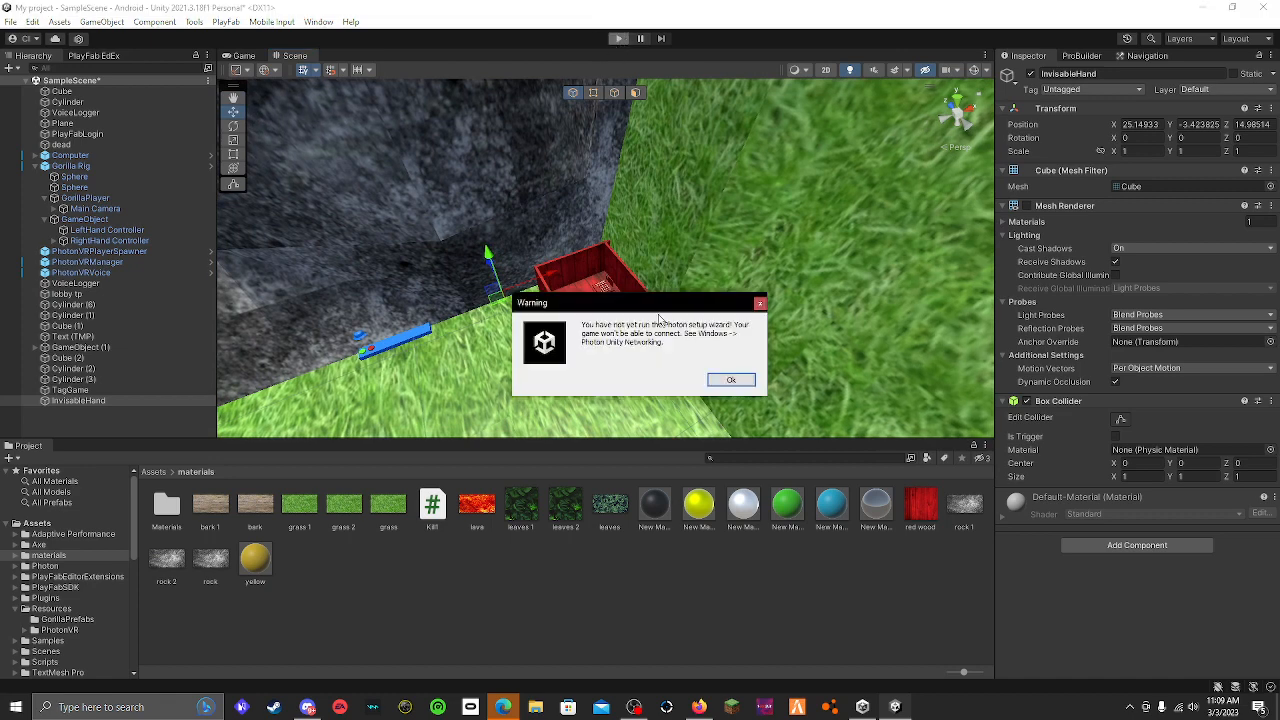
Dismiss the Photon setup warning and run play mode so the Player spawns in a room.
left_click(730, 379)
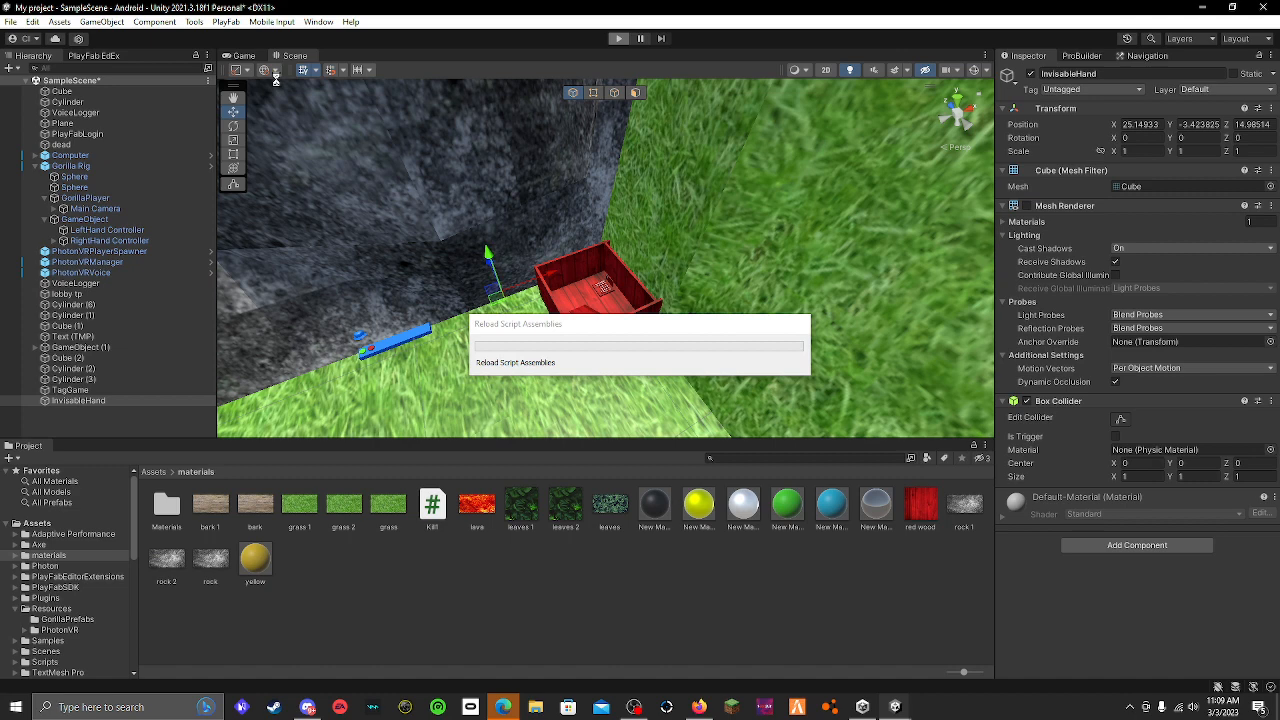
left_click(618, 38)
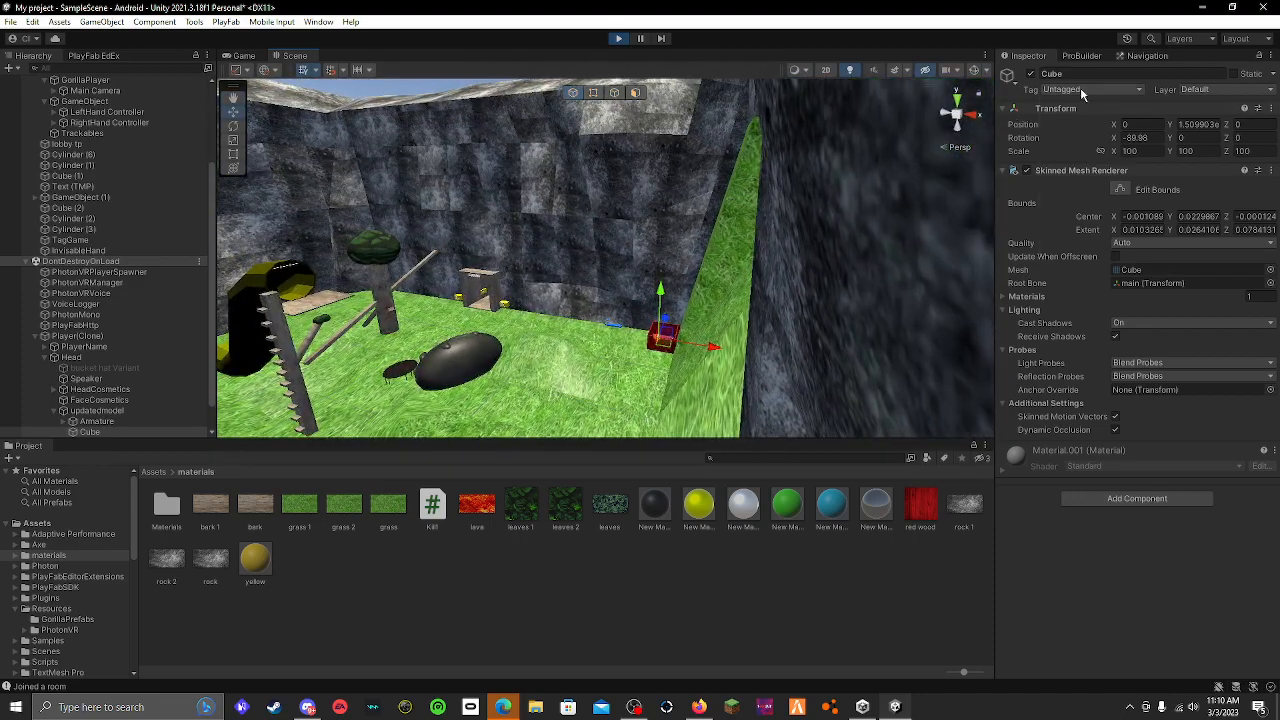
Check the Cube's tag choices, then search the Project for 'phot' to reach the PhotonVR folder.
left_click(1095, 89)
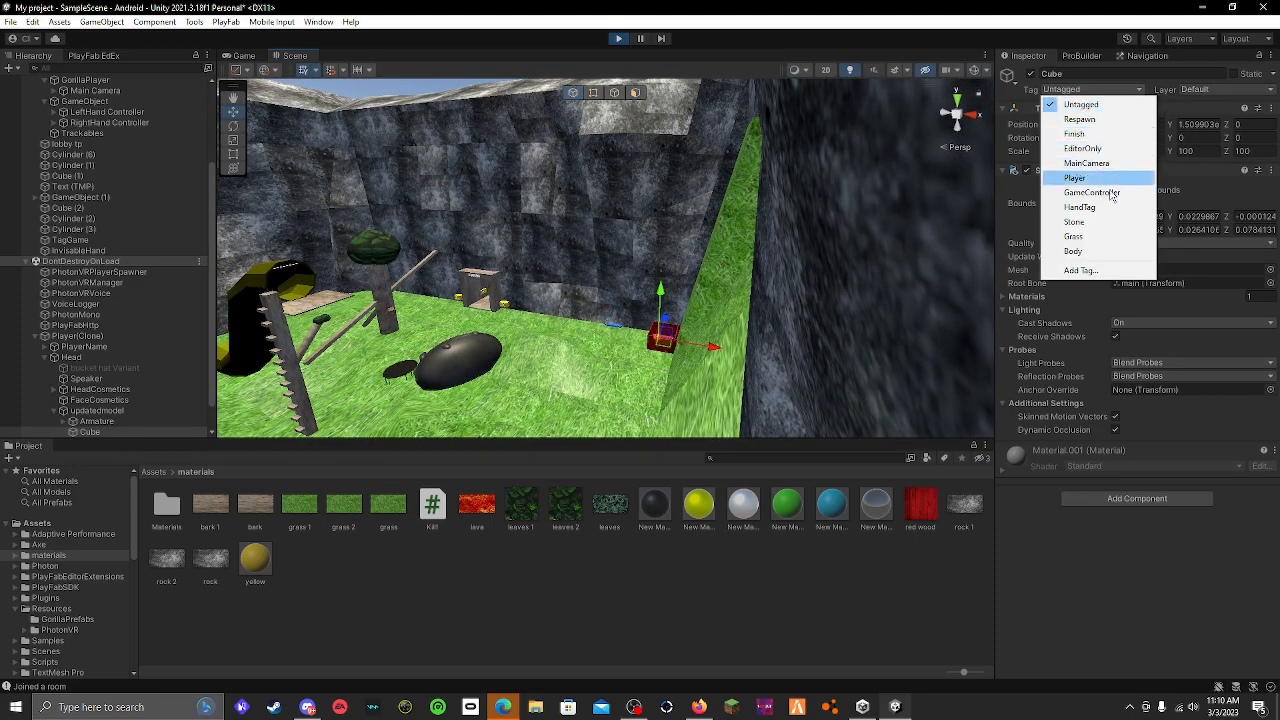
mouse_move(1080, 270)
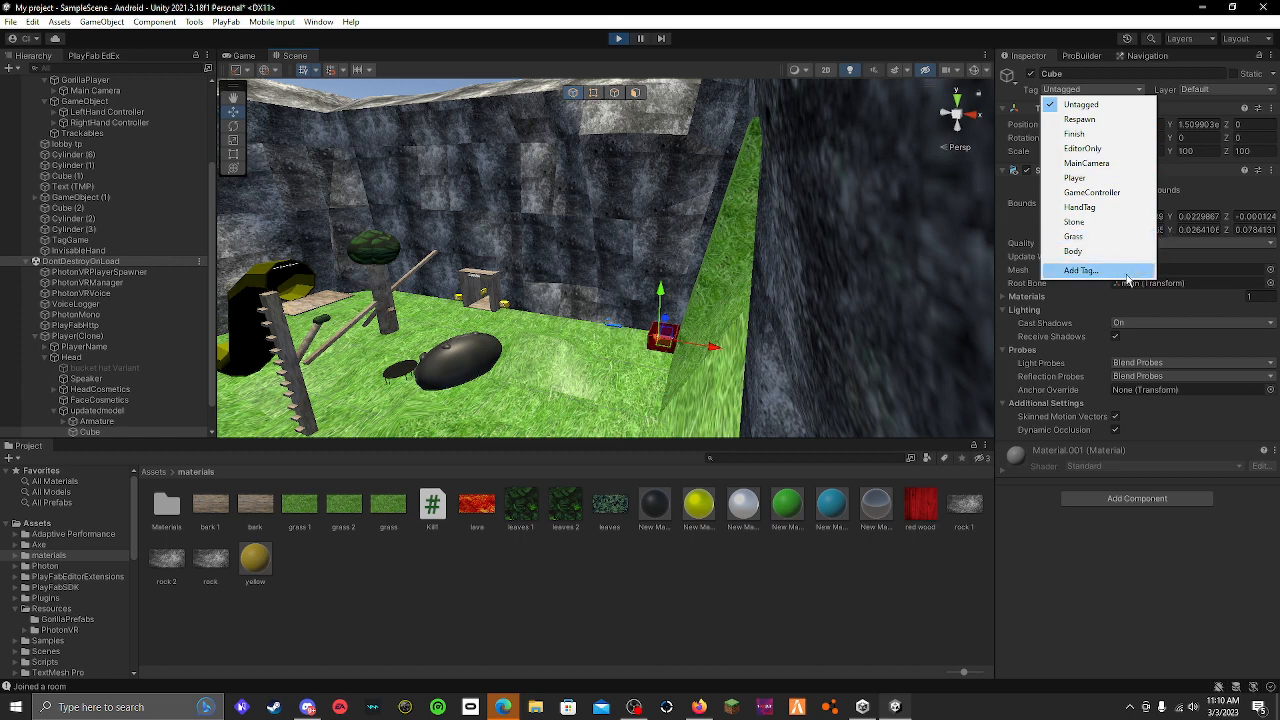
mouse_move(1075, 221)
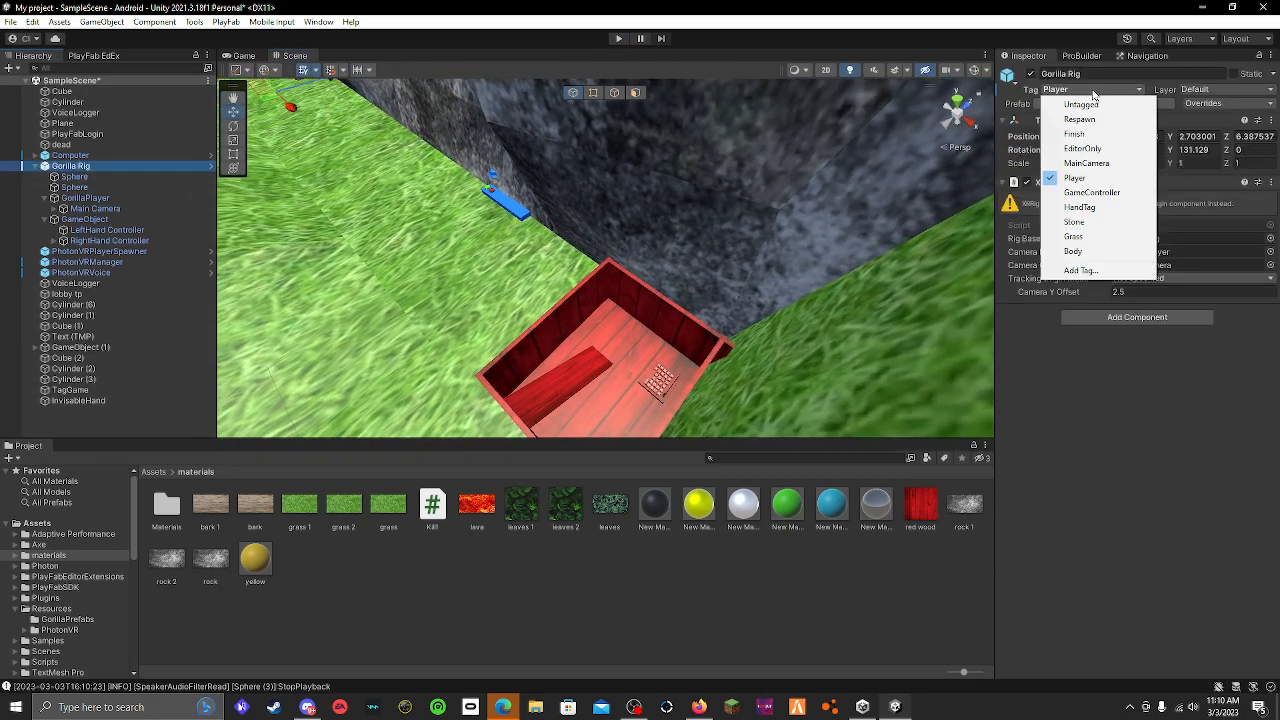
mouse_move(113, 223)
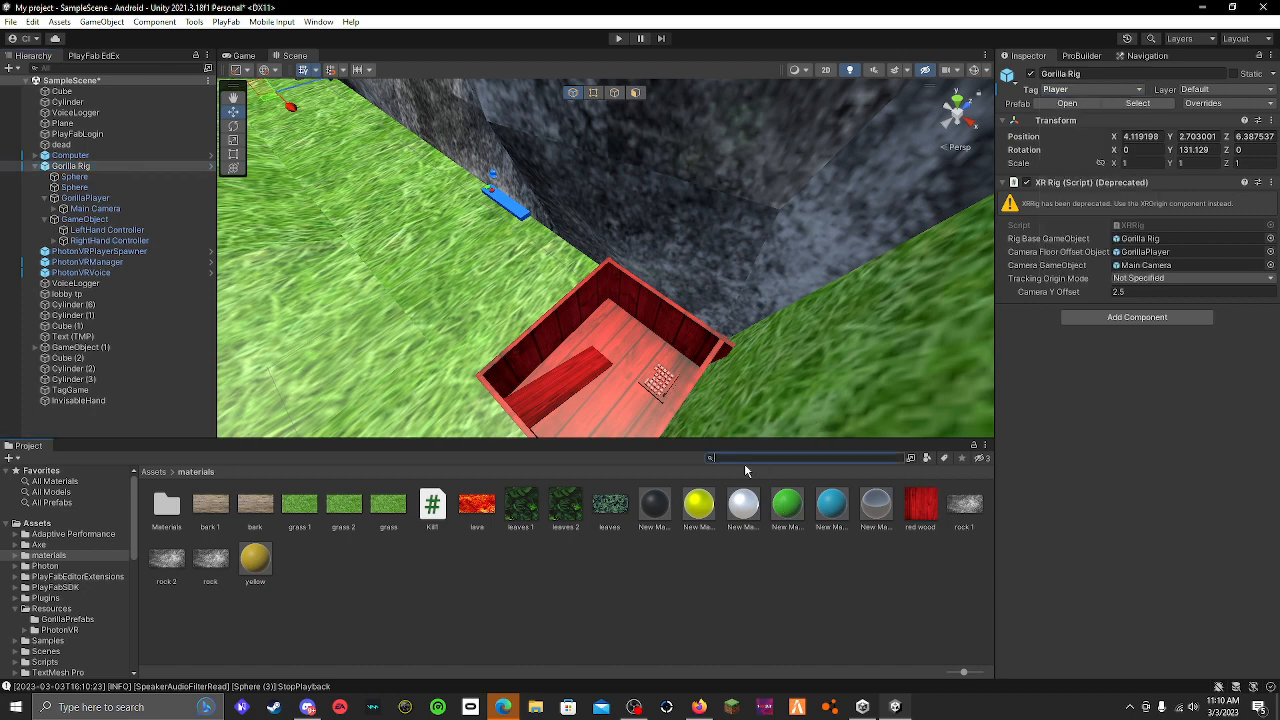
type("phot")
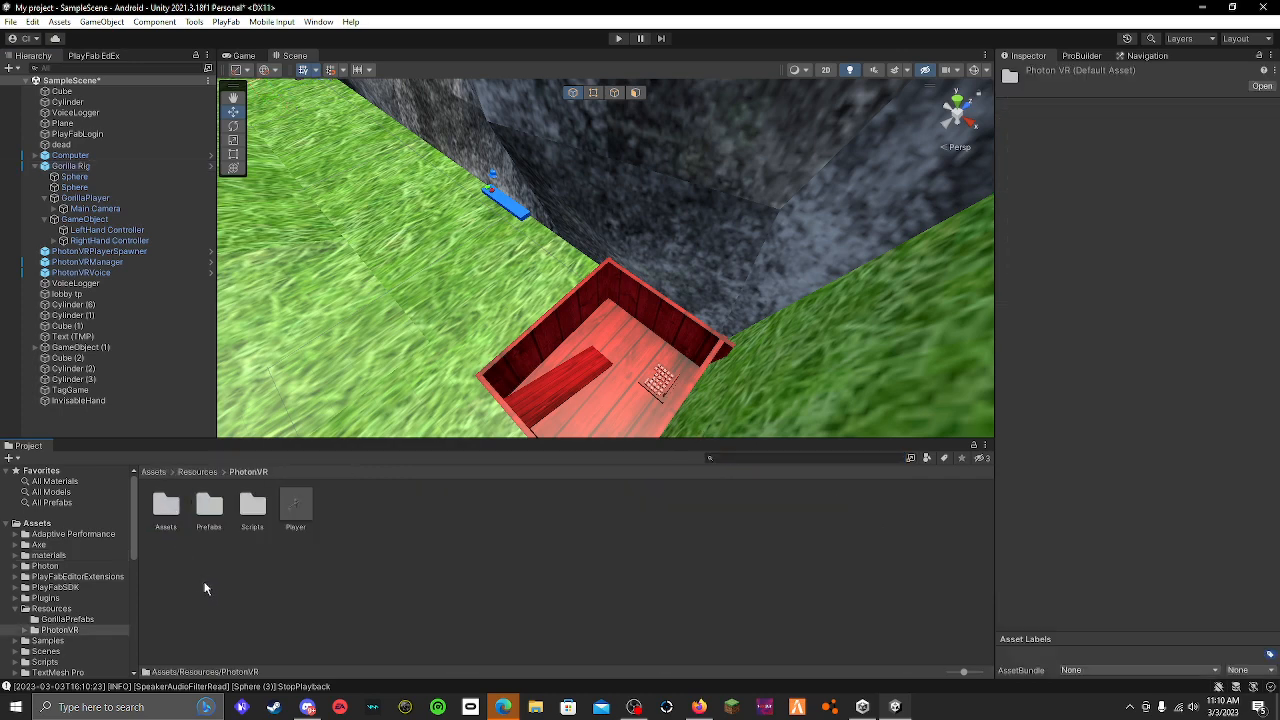
In Tags & Layers, add and save the new tags NotTagged and Tagged.
left_click(296, 506)
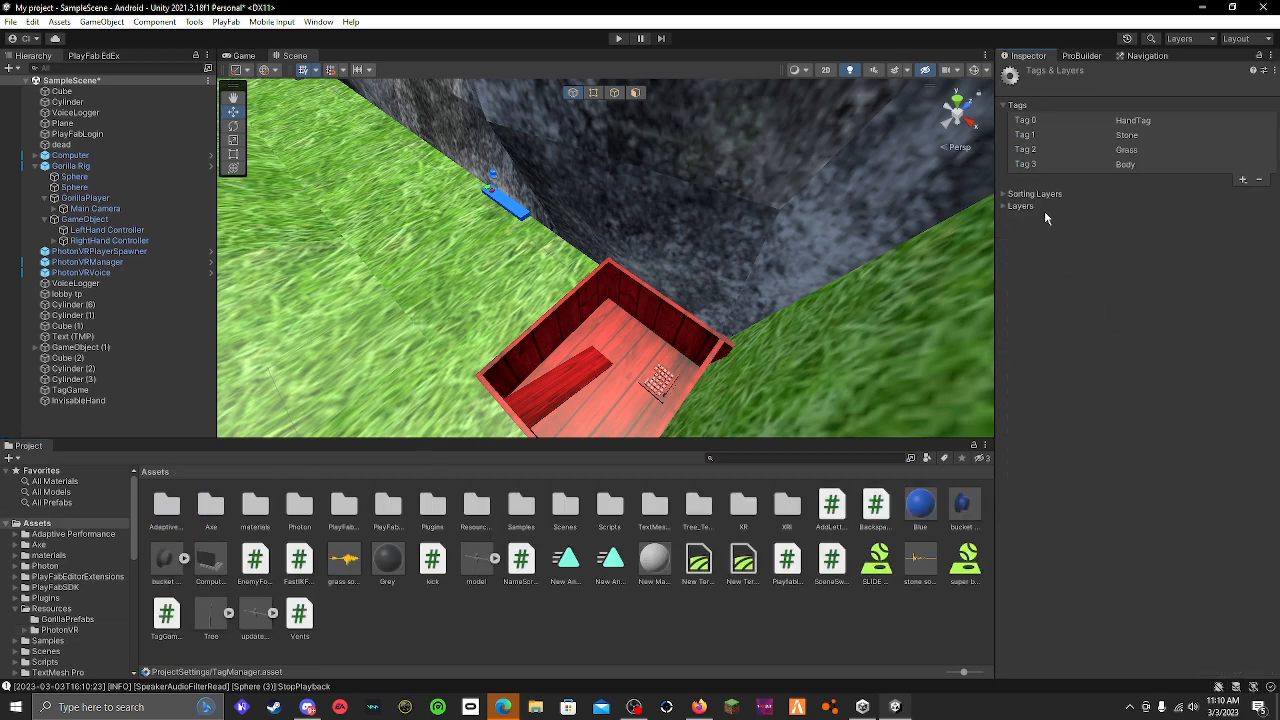
left_click(1243, 179)
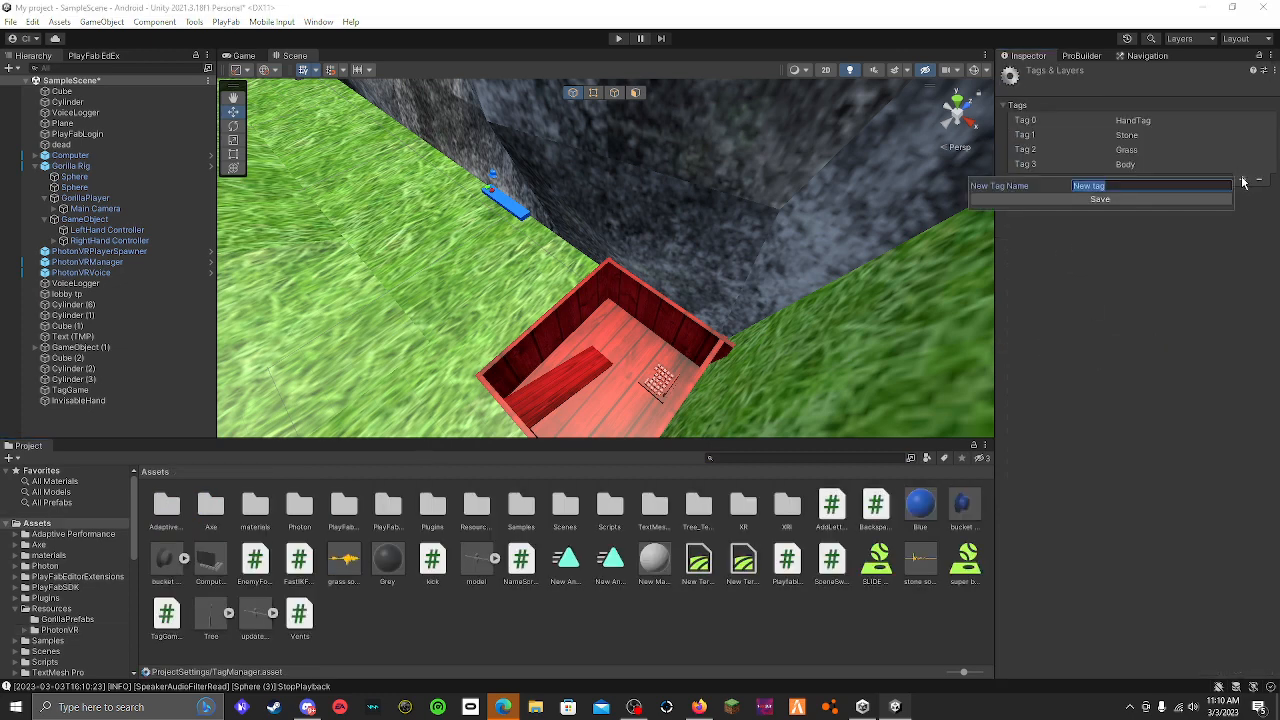
type("not")
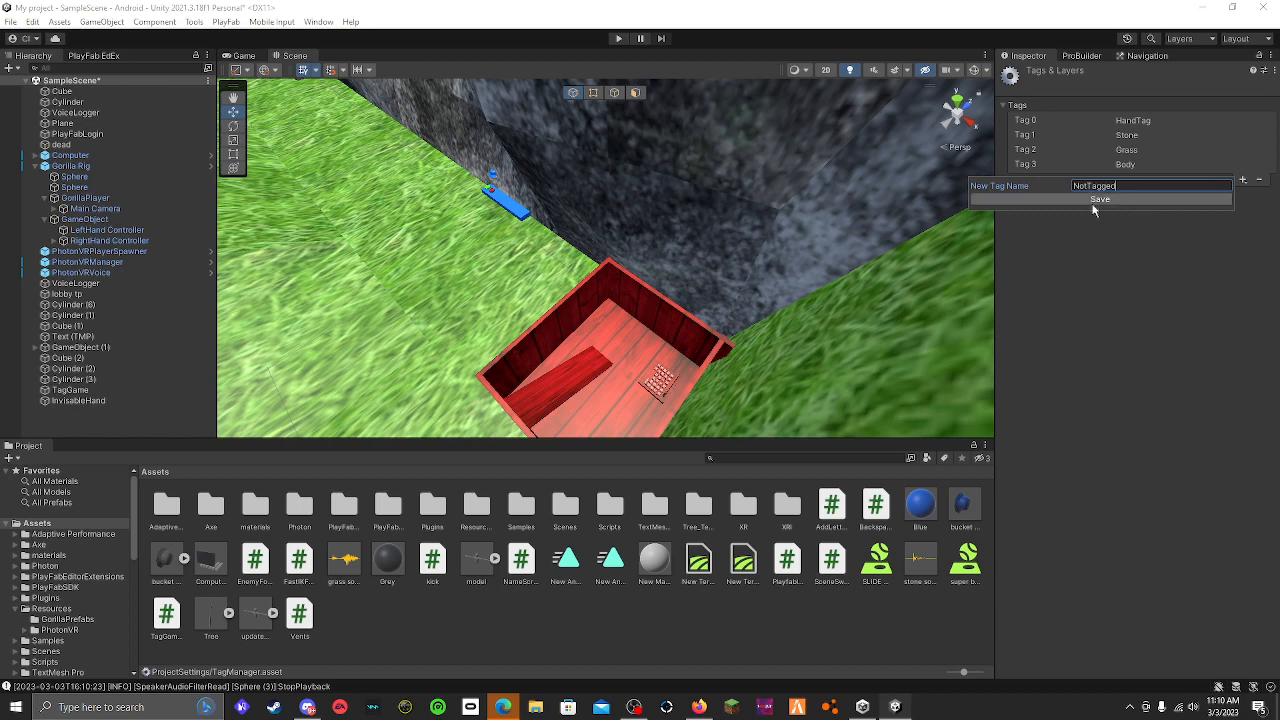
left_click(1099, 198)
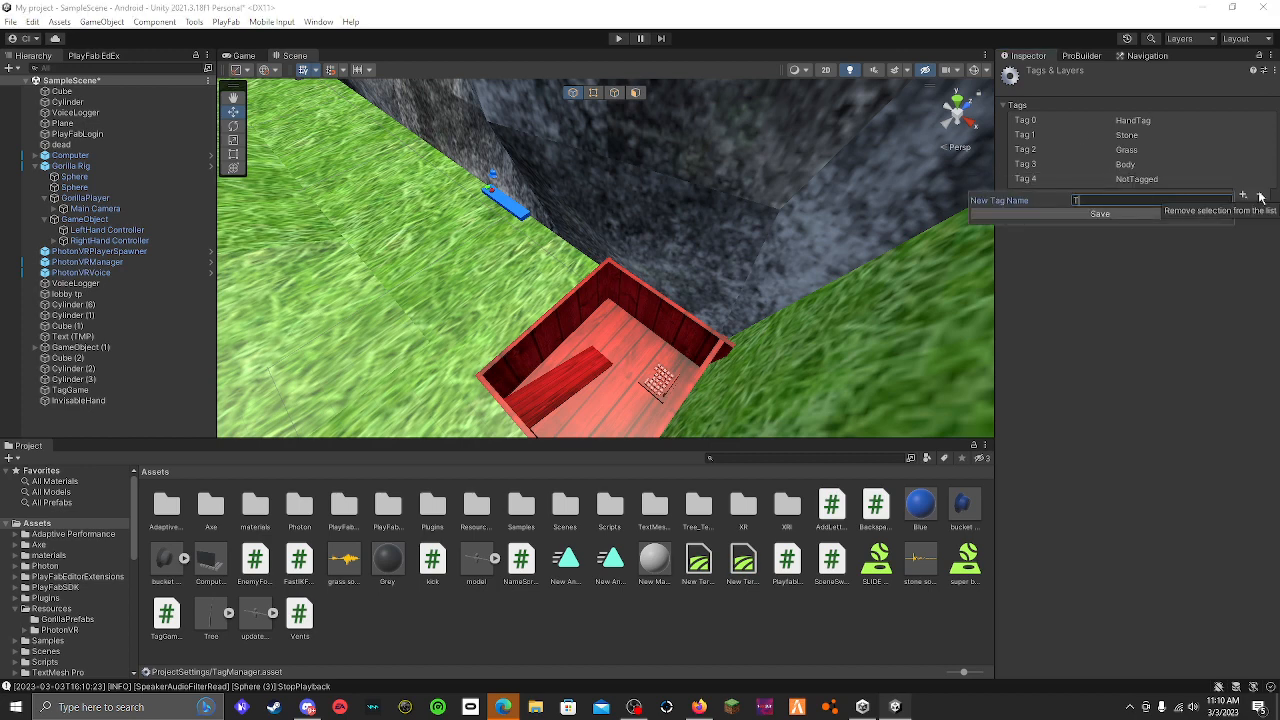
type("Tagged")
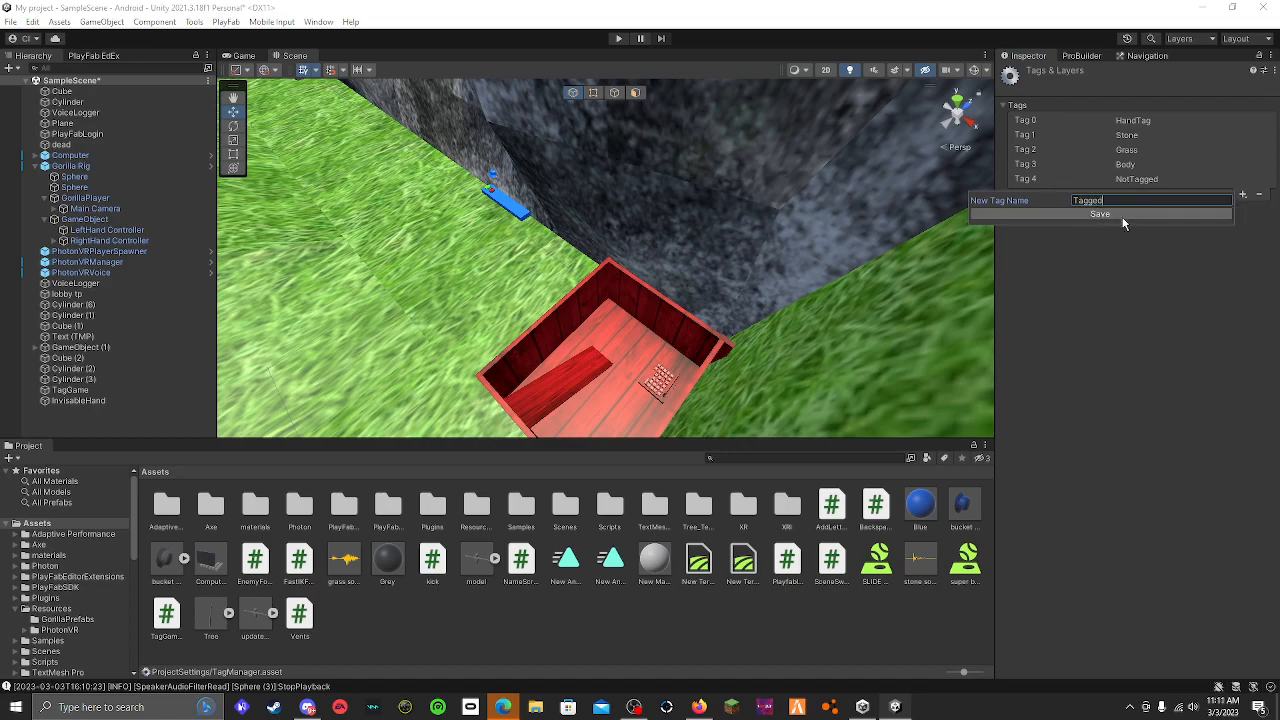
left_click(1099, 214)
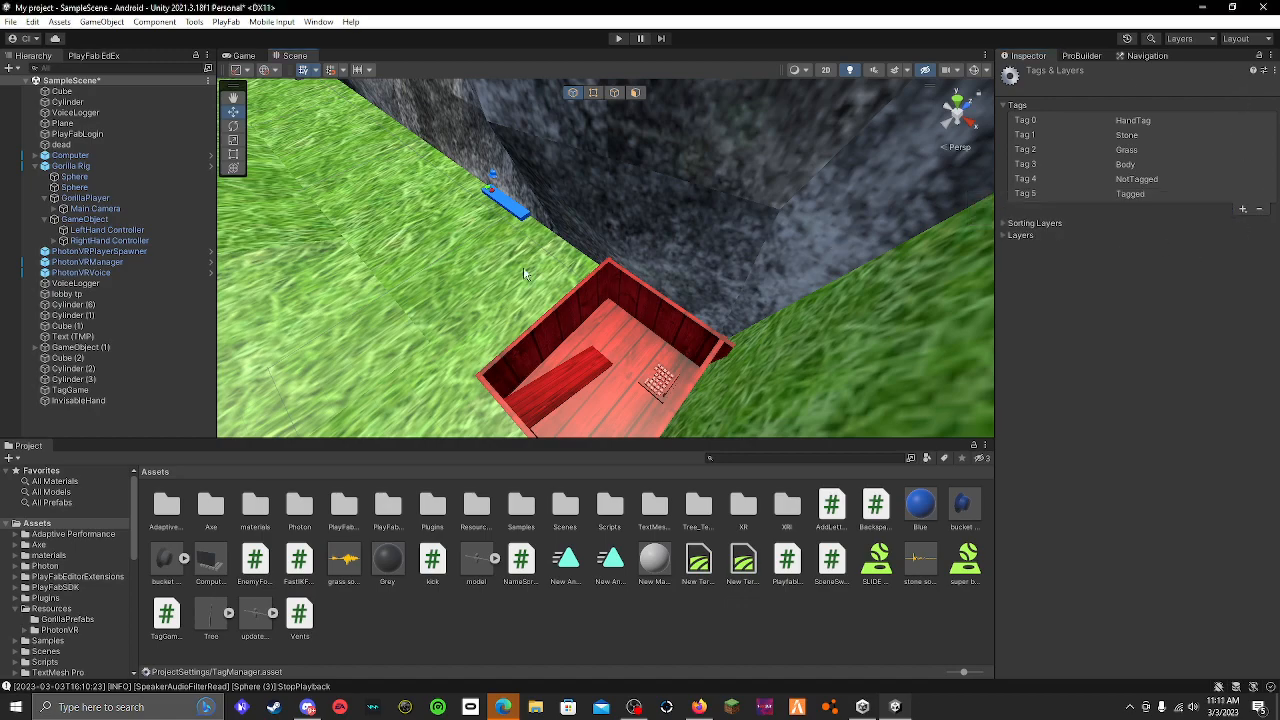